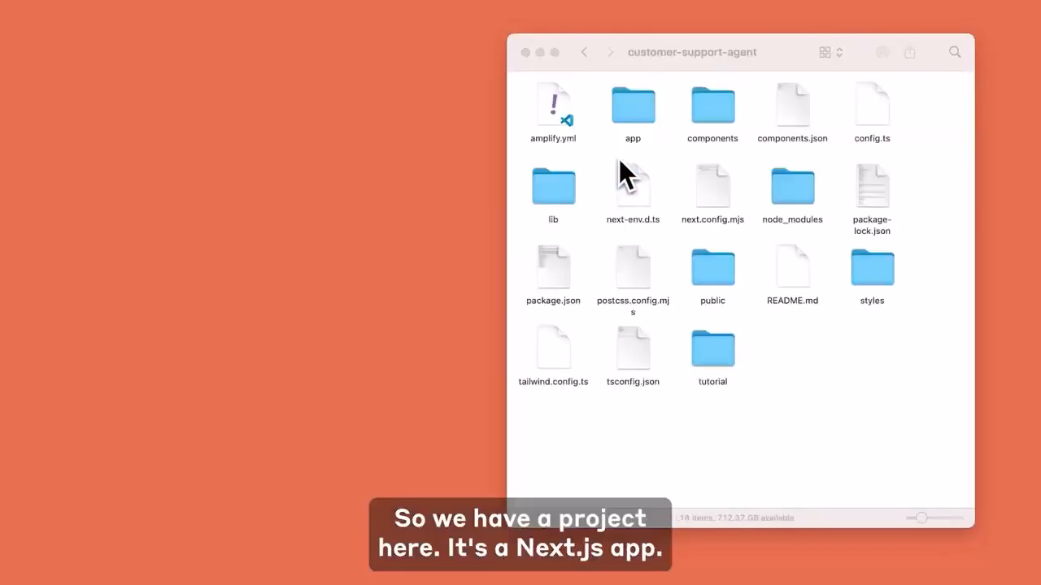
# Open a new terminal at the customer-support-agent folder from demo-code in Finder.
pyautogui.click(584, 52)
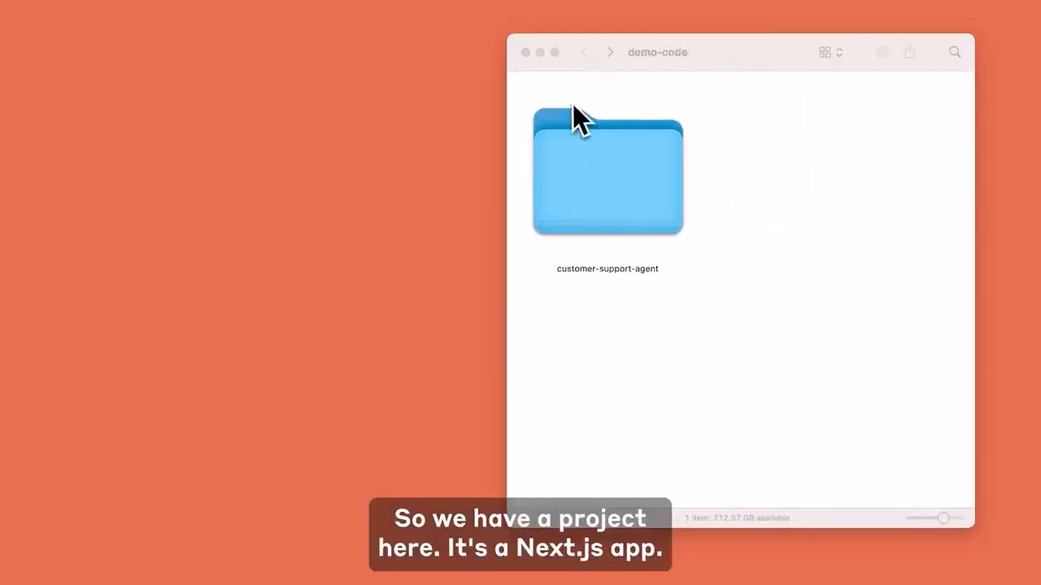
pyautogui.rightClick(607, 171)
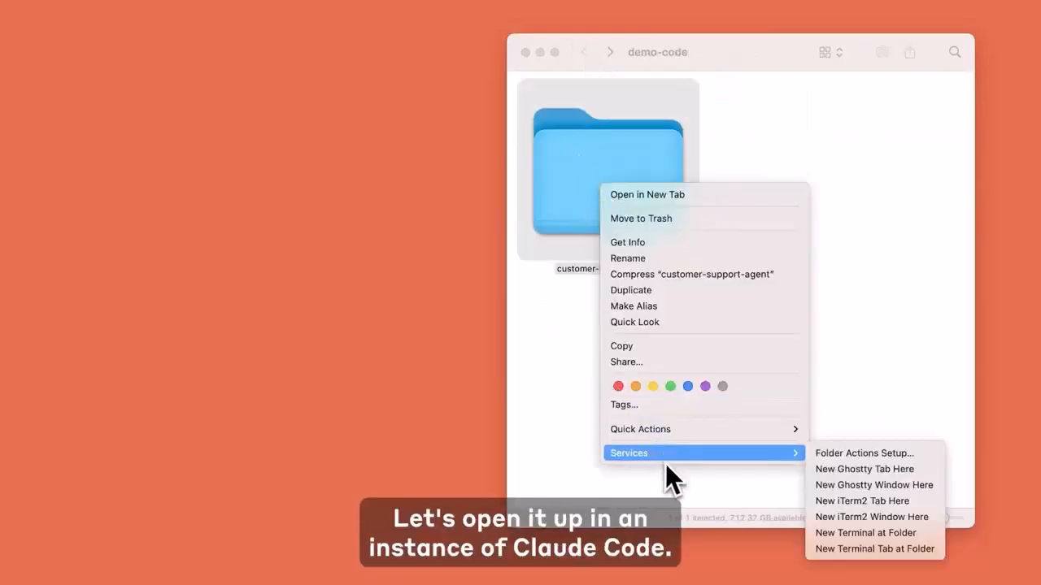
pyautogui.click(865, 532)
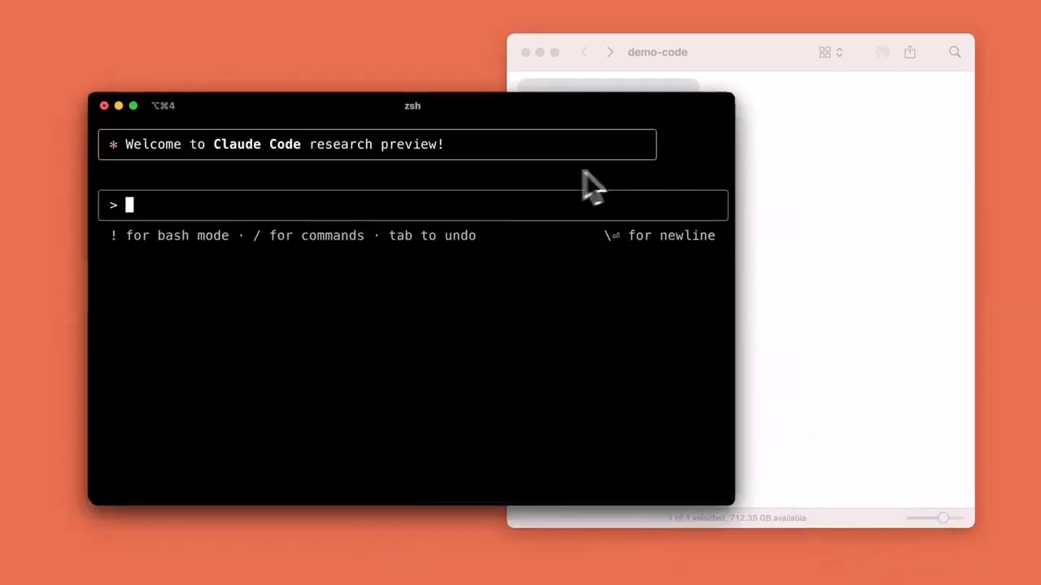
pyautogui.moveTo(443, 378)
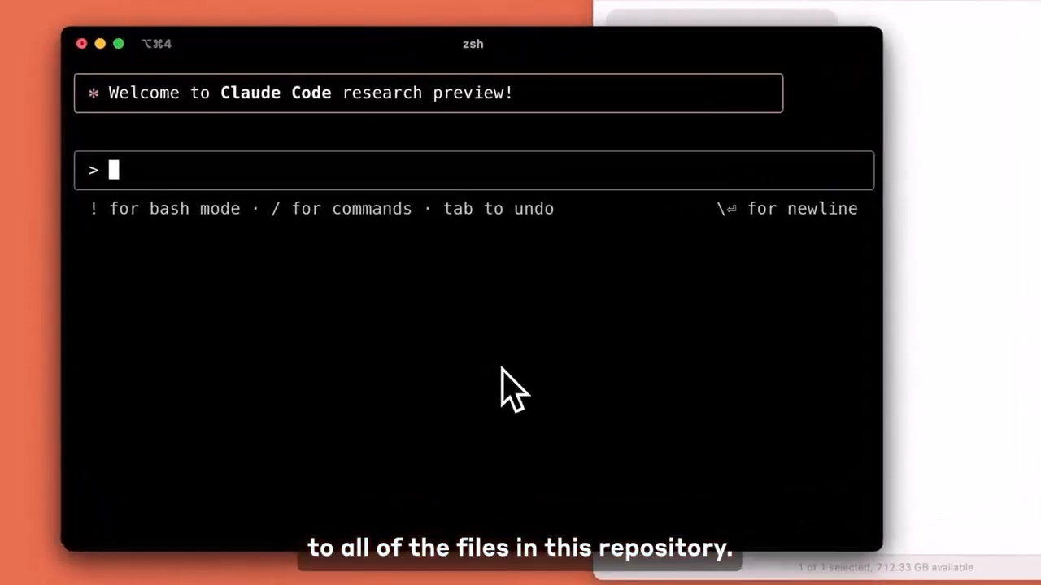
# Ask Claude to 'explain to me this project structure' and read its analysis.
pyautogui.write('explain to me this project structure')
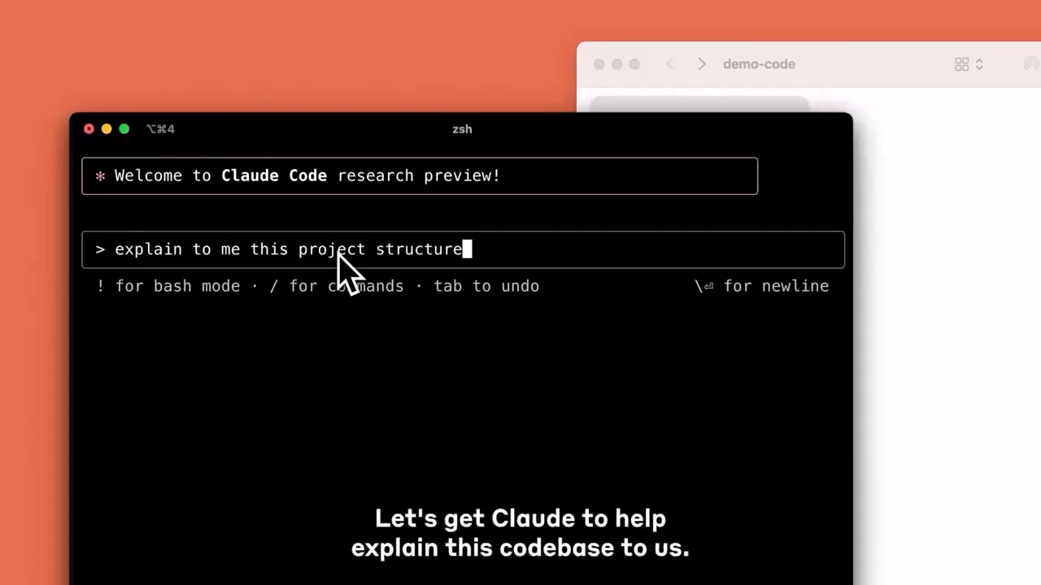
pyautogui.press('Return')
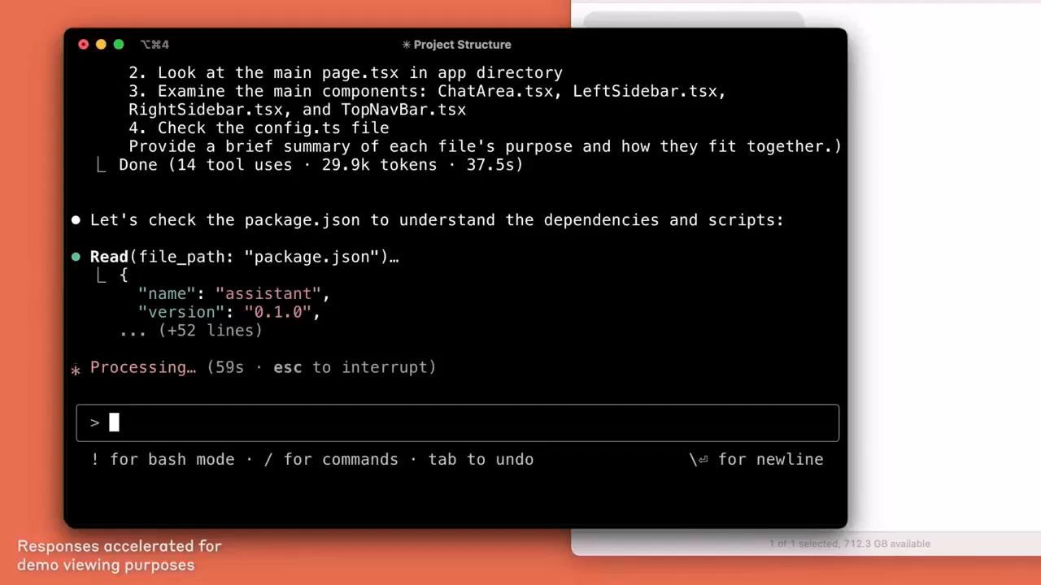
pyautogui.scroll(-3)
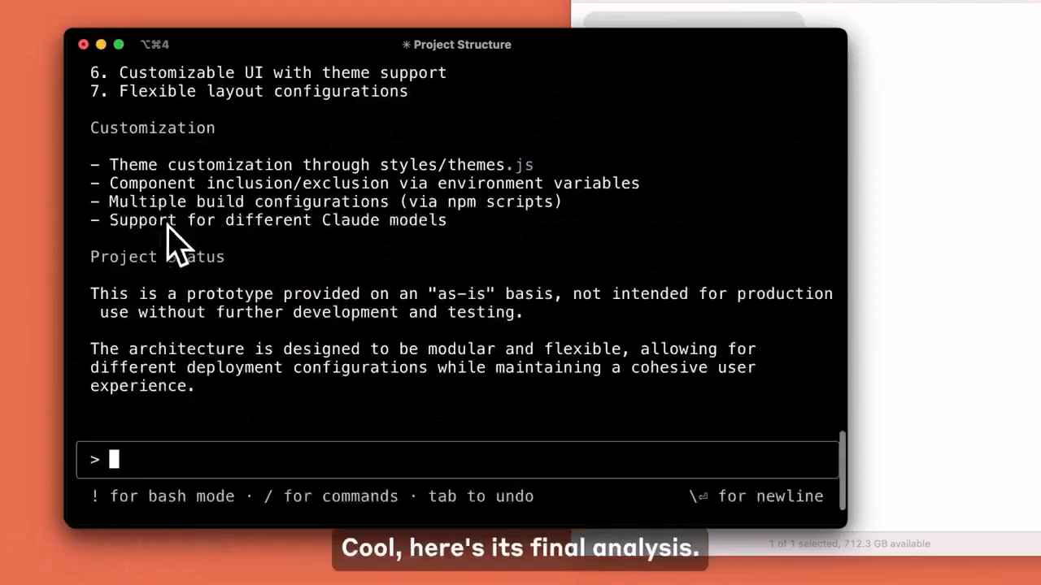
# Approve Claude's LeftSidebar.tsx edit and let it update ChatArea.tsx for chat history.
pyautogui.scroll(3)
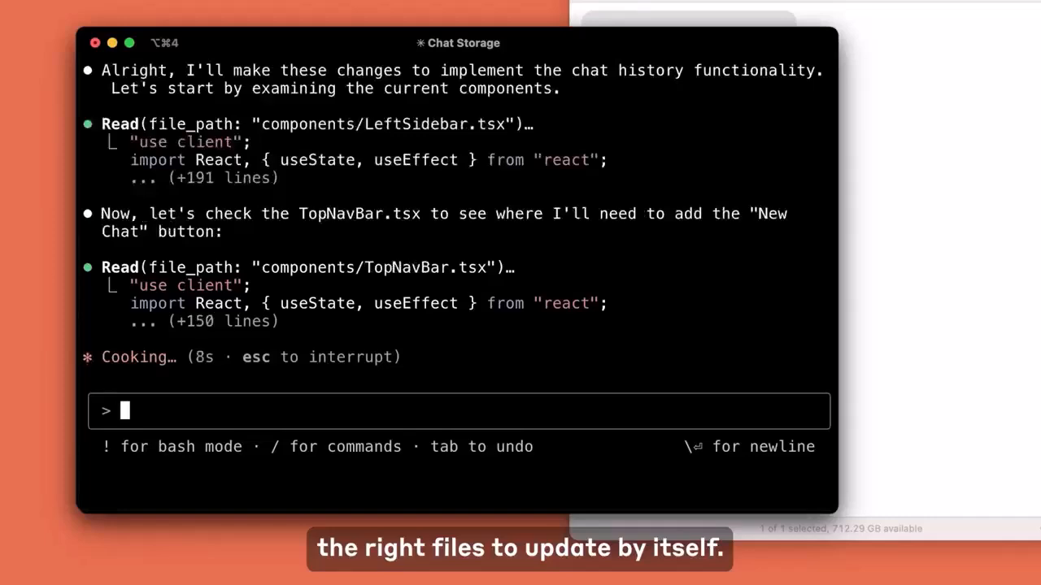
pyautogui.scroll(3)
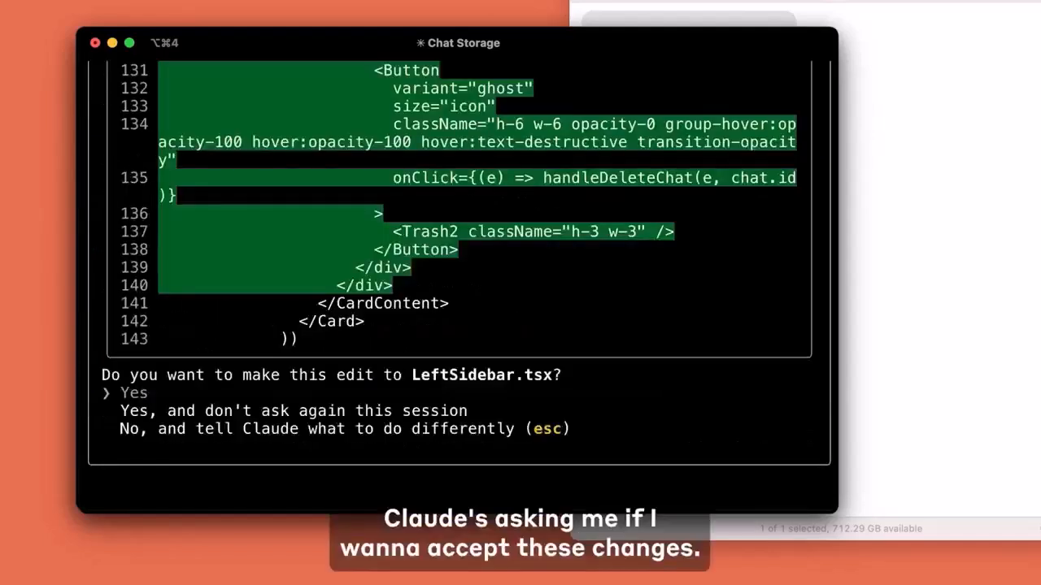
pyautogui.press('Return')
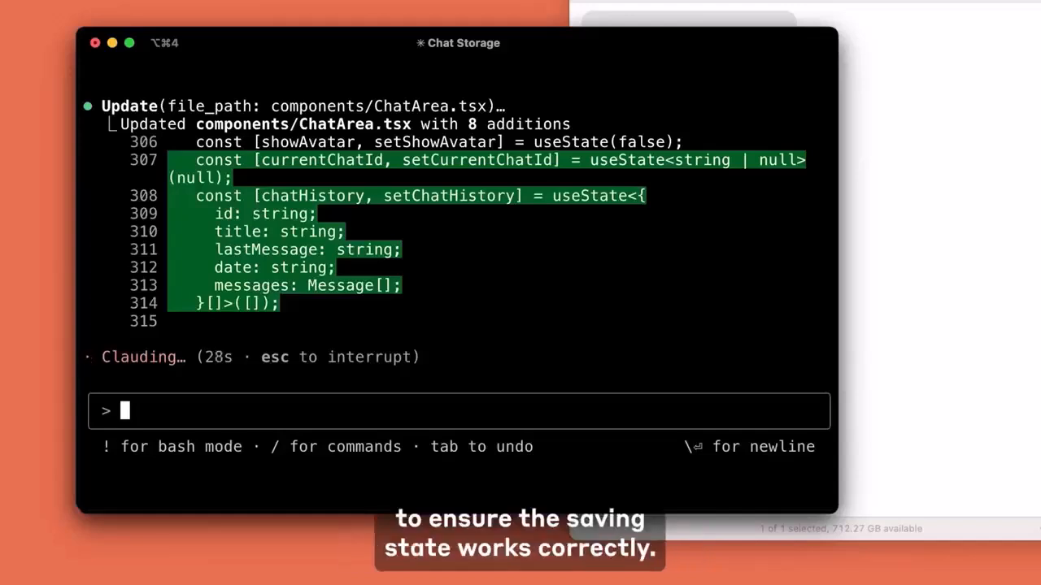
pyautogui.scroll(-3)
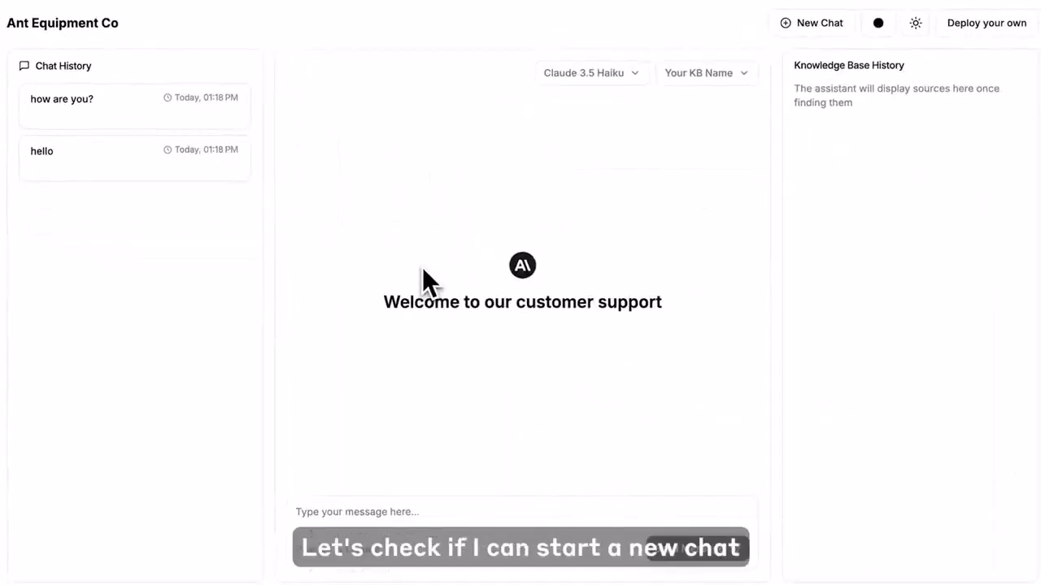
# Send 'hey!' in a new support chat, then return to Claude Code.
pyautogui.click(521, 512)
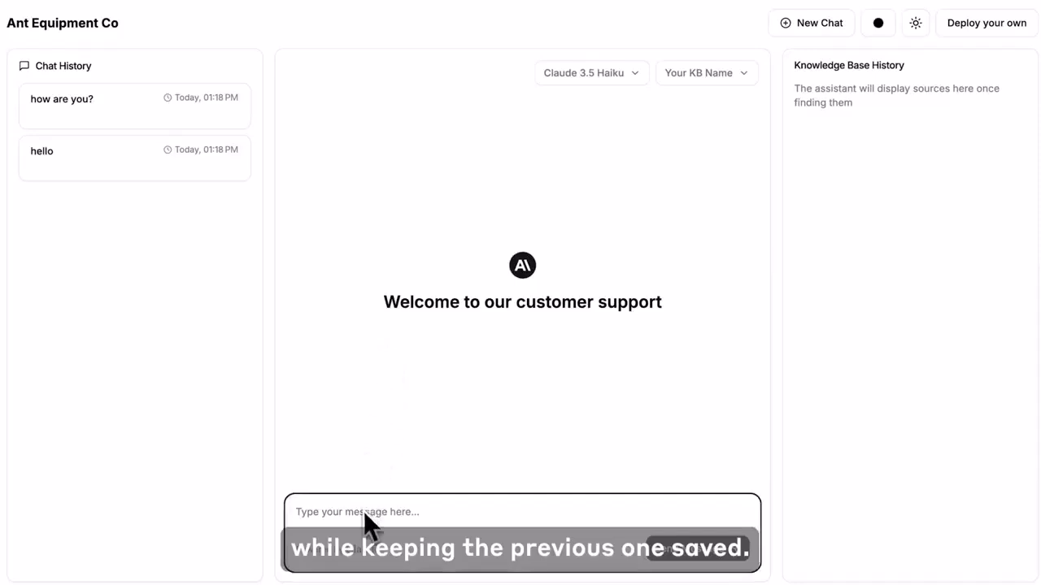
pyautogui.press('Return')
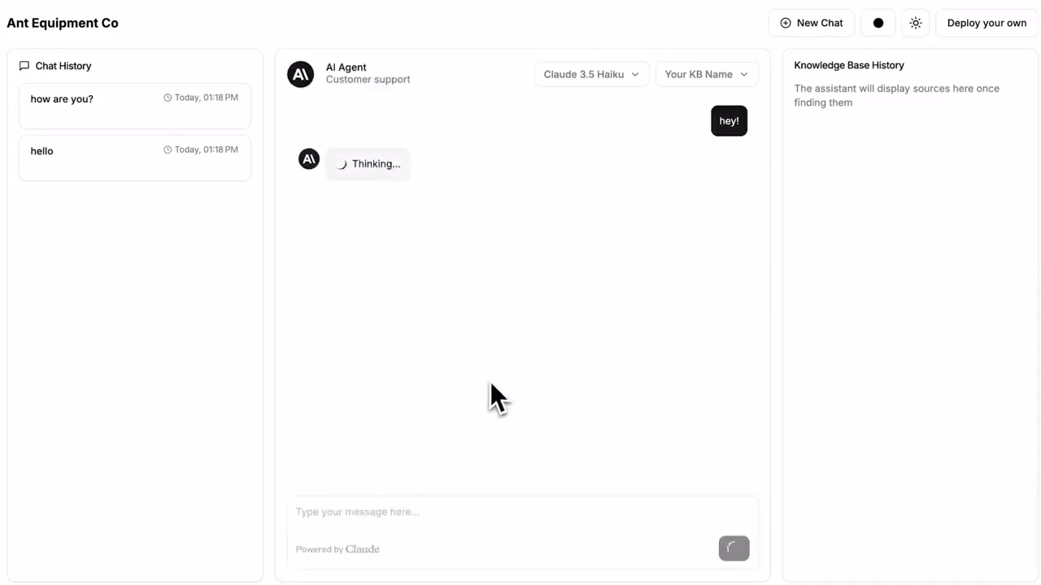
pyautogui.click(811, 22)
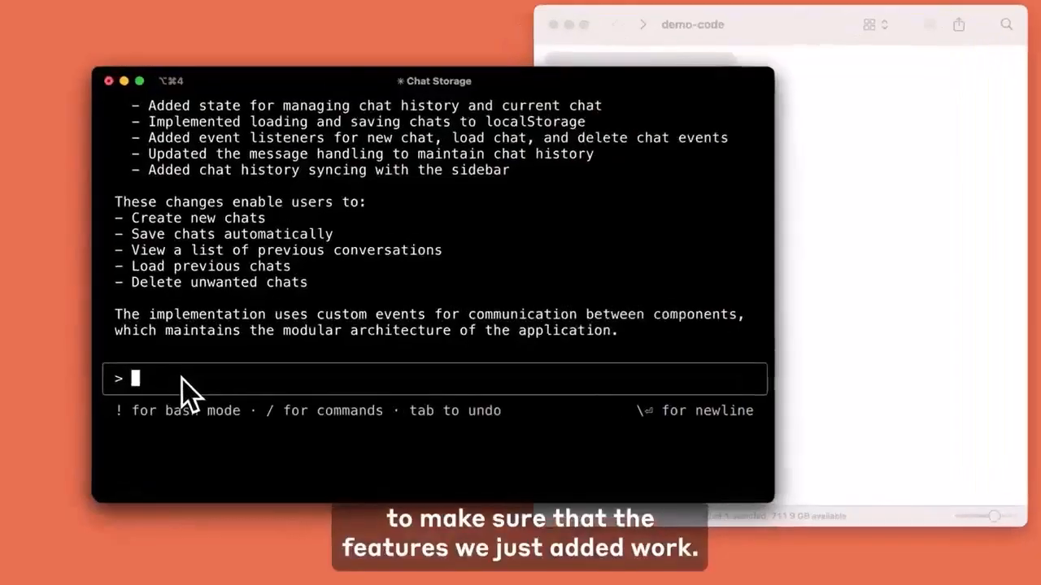
# Request tests for the chat history logic and choose to allow npm installs without asking.
pyautogui.write('write a test for the change we just made to make sure the logic is correct and indeed the chat get saved and display correctly when clicked on a item in the history')
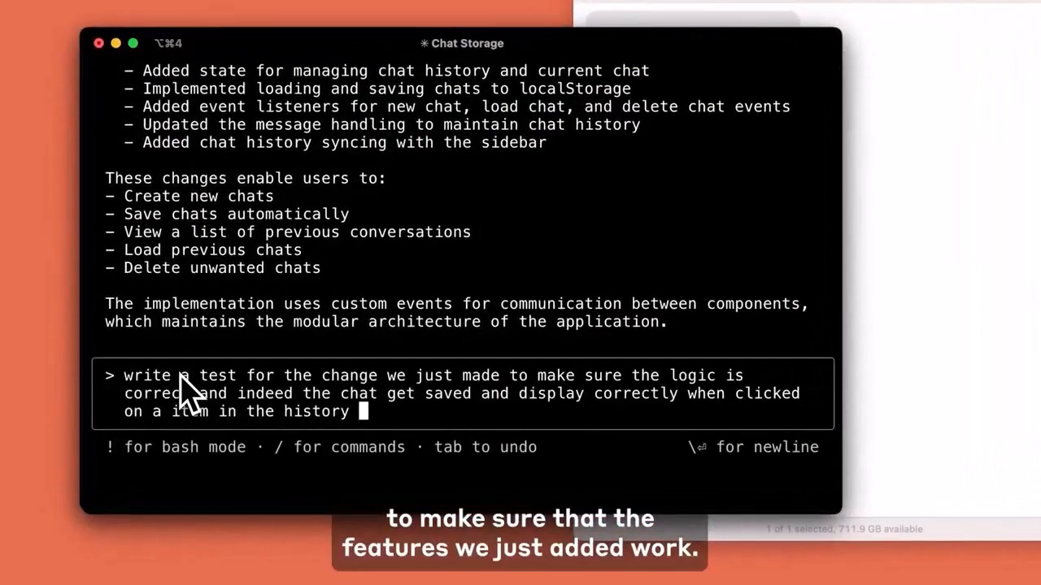
pyautogui.press('Return')
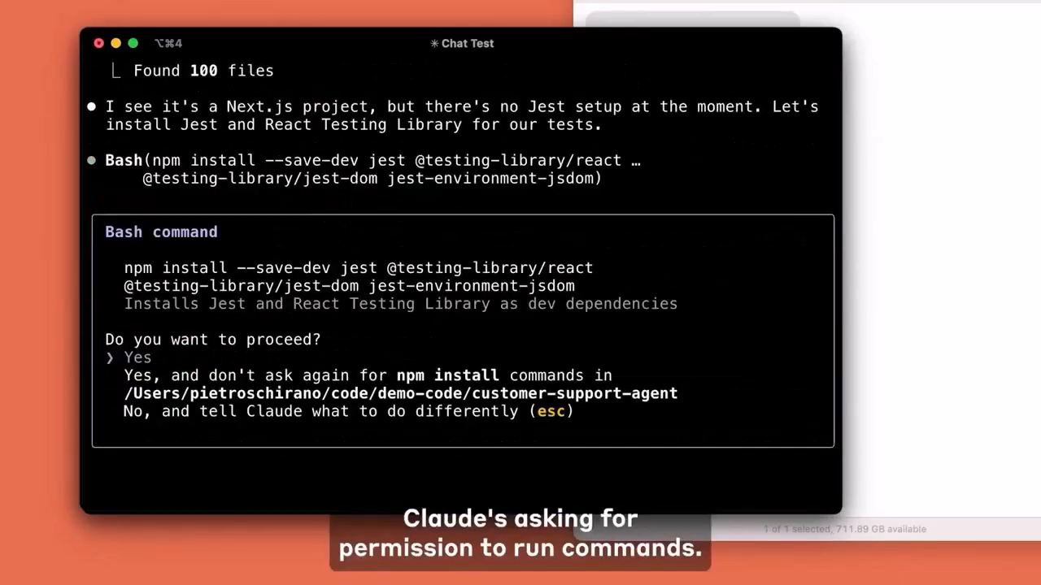
pyautogui.press('down')
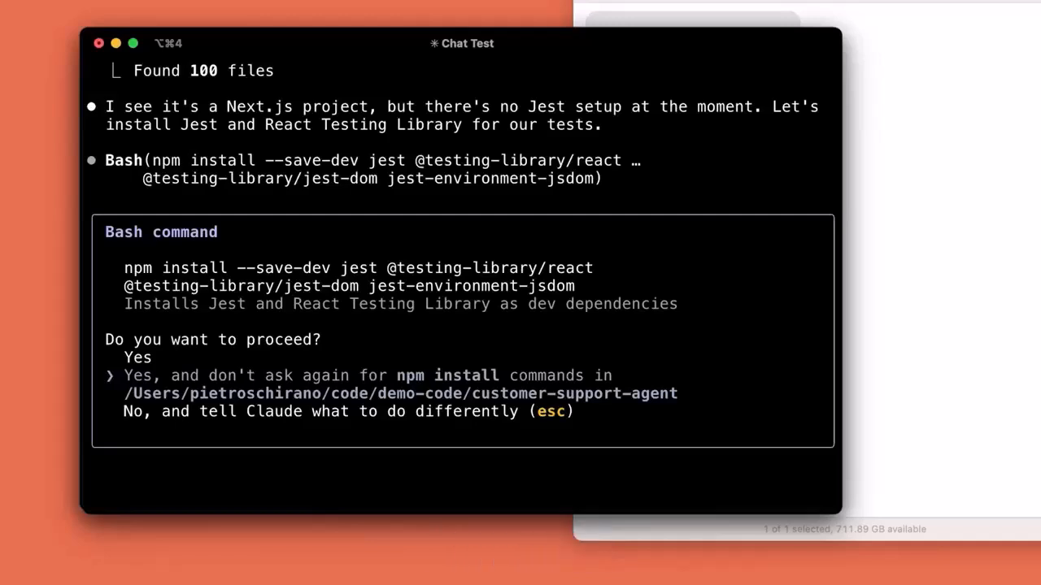